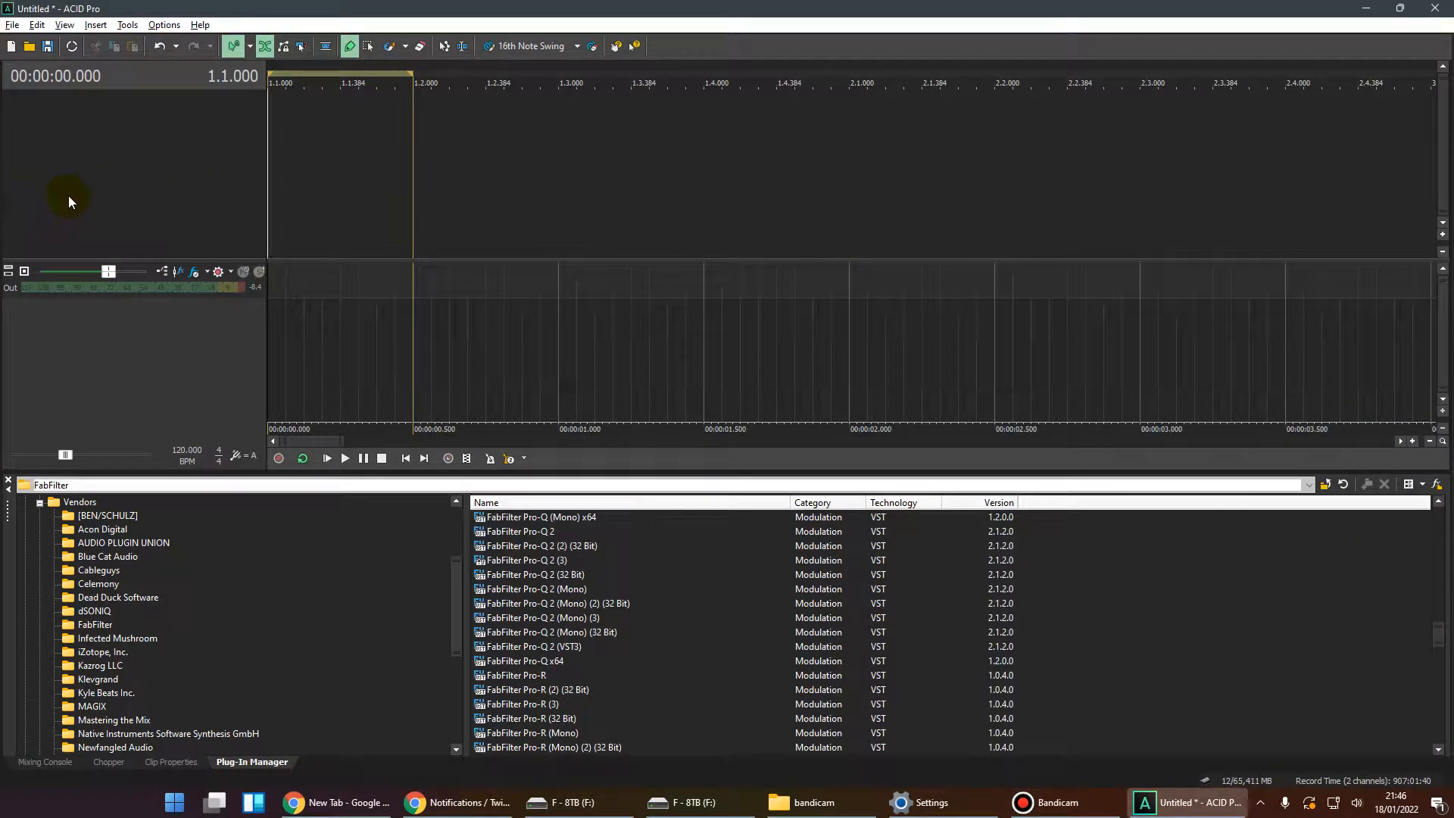
pyautogui.moveTo(98, 199)
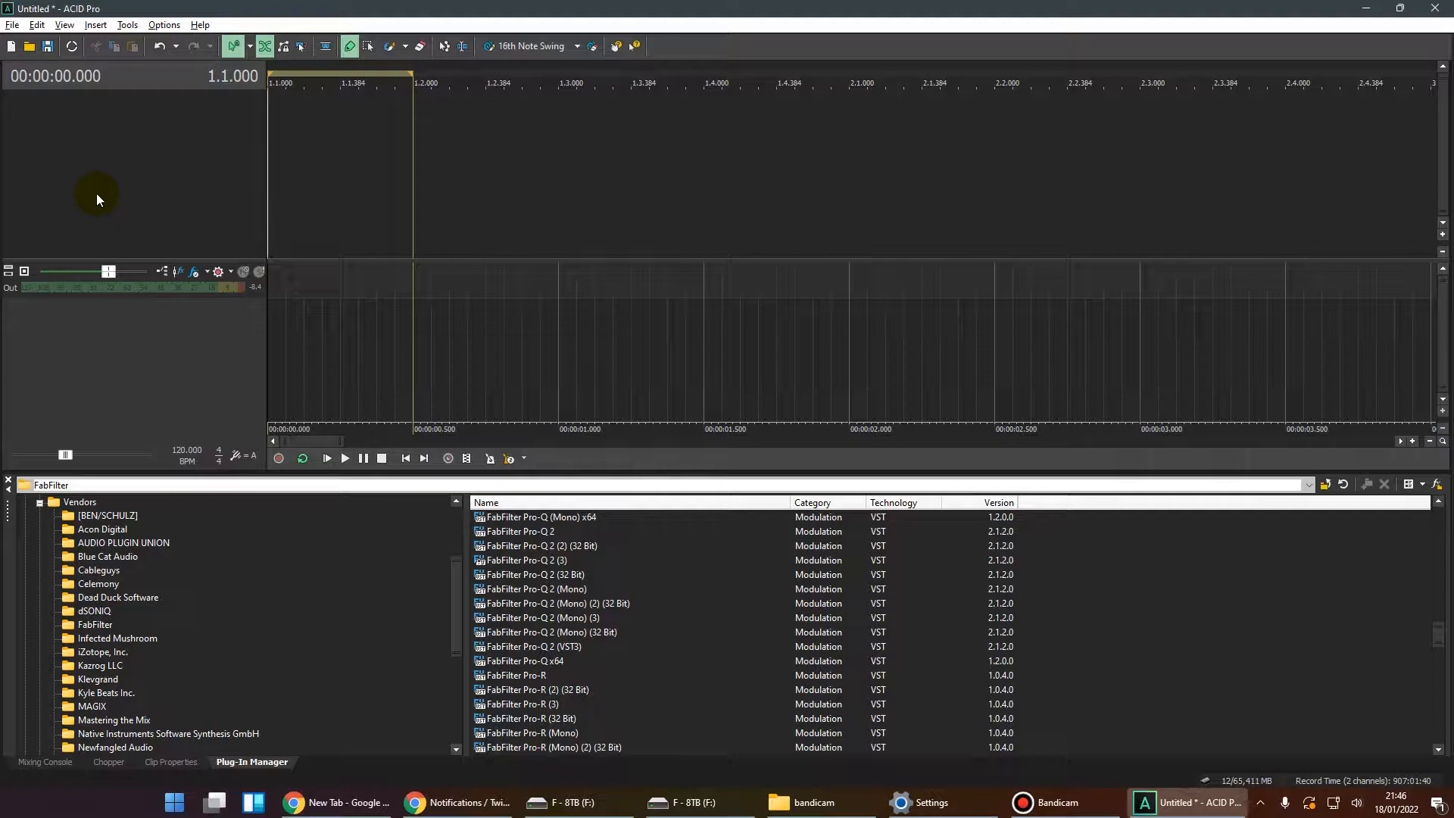
pyautogui.moveTo(135, 210)
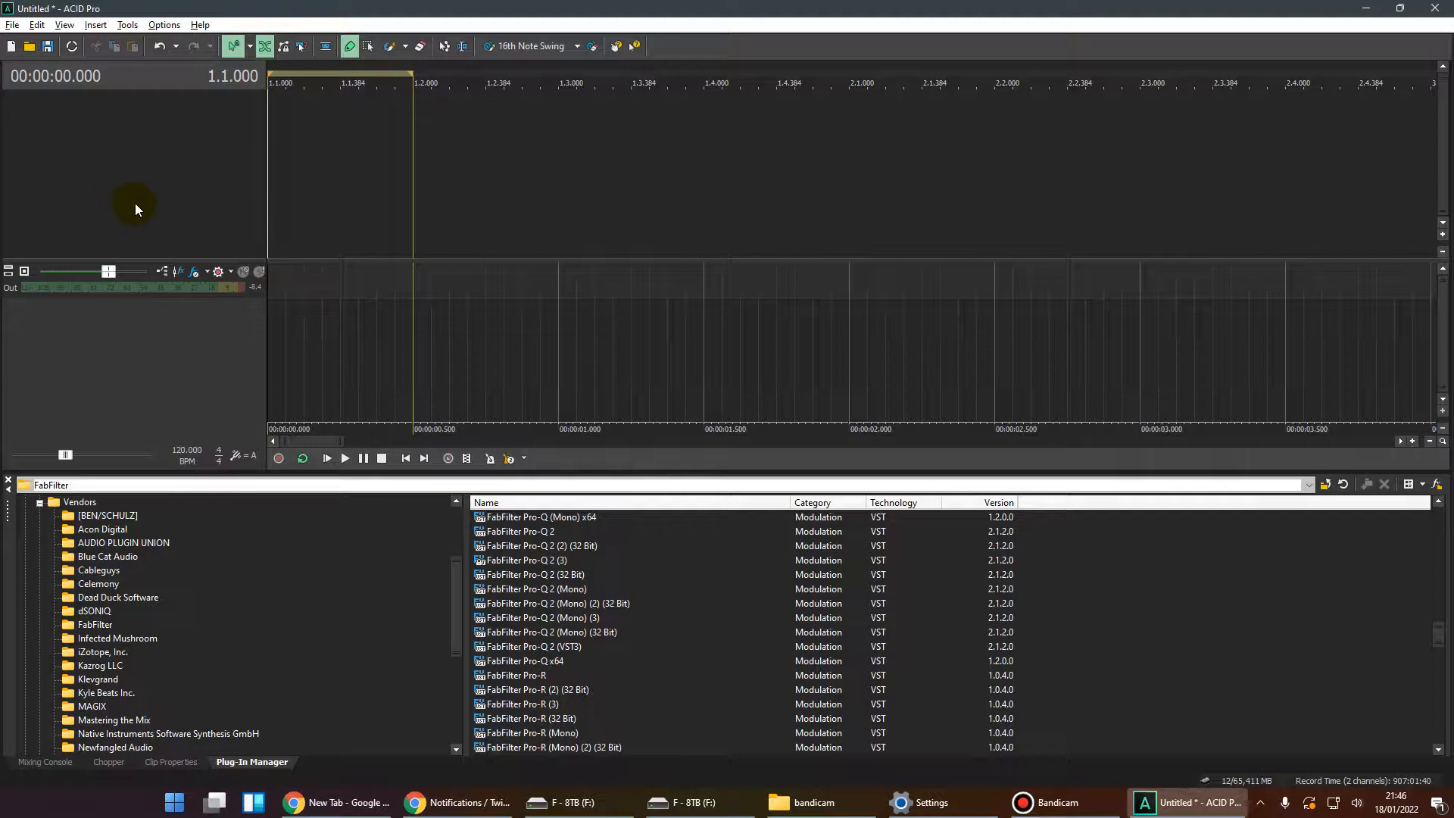
pyautogui.moveTo(199, 197)
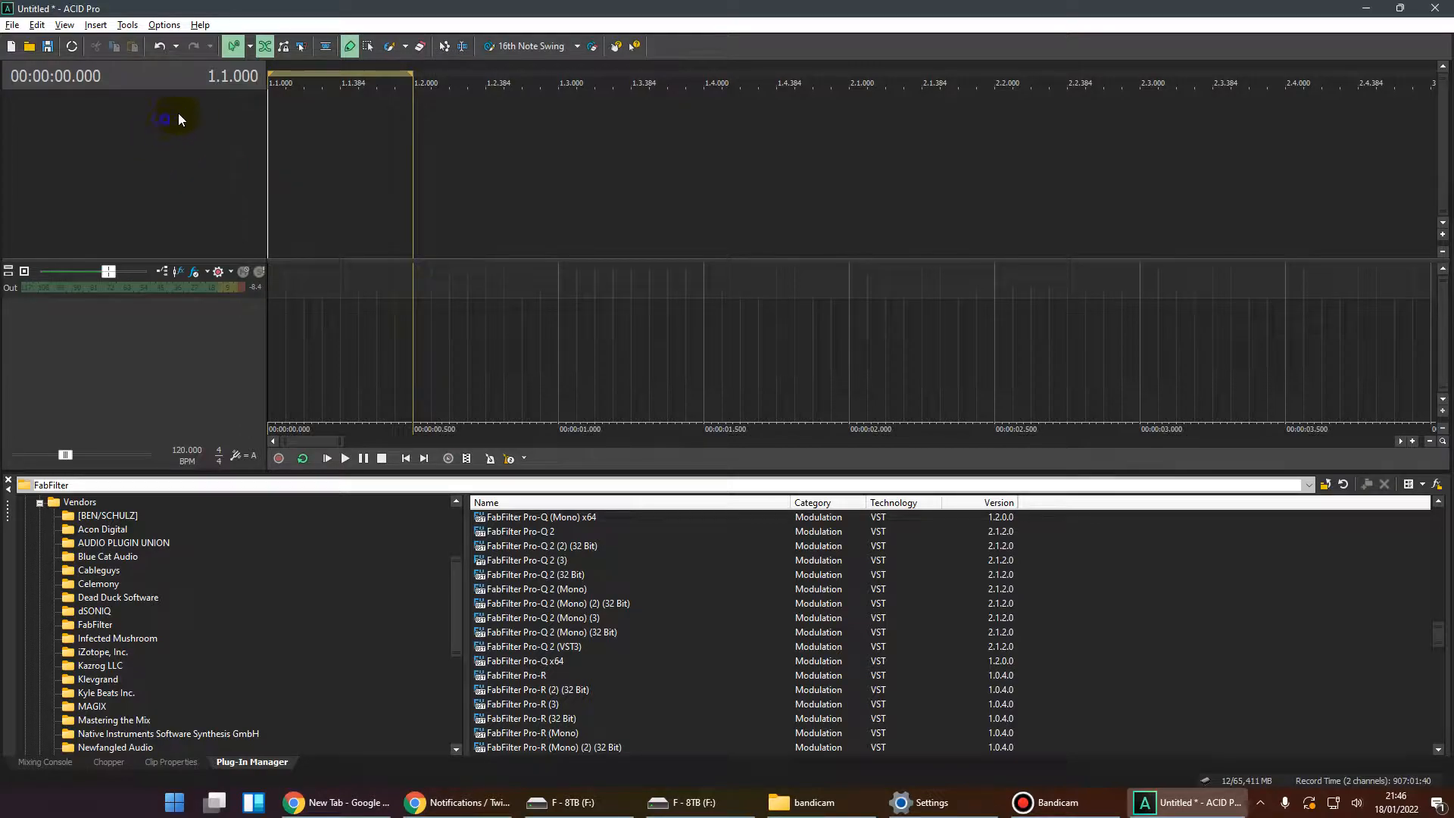
# Switch the lower pane from the plug-in list to the Mixing Console showing the Master bus.
pyautogui.rightClick(162, 121)
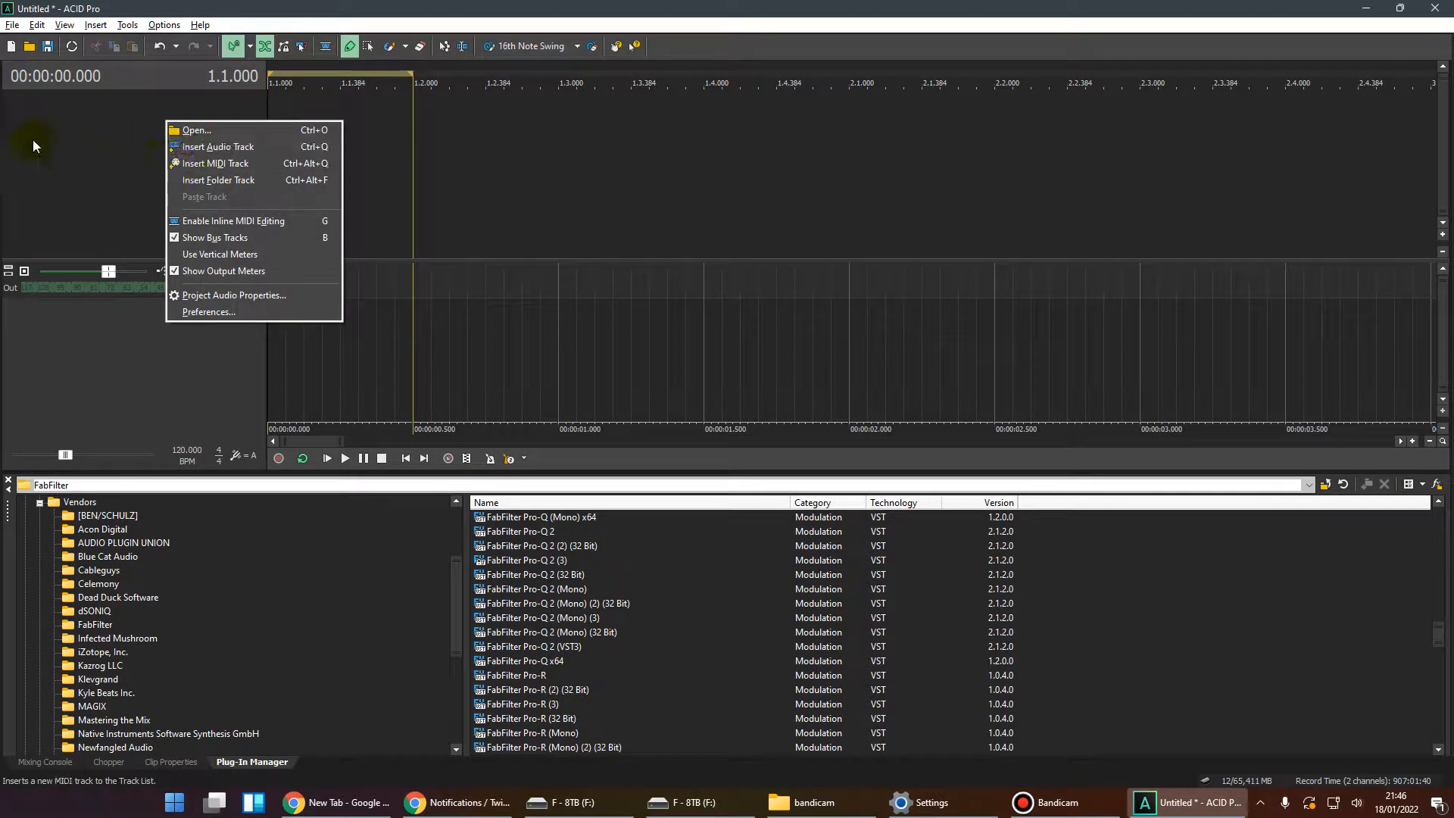
pyautogui.click(63, 25)
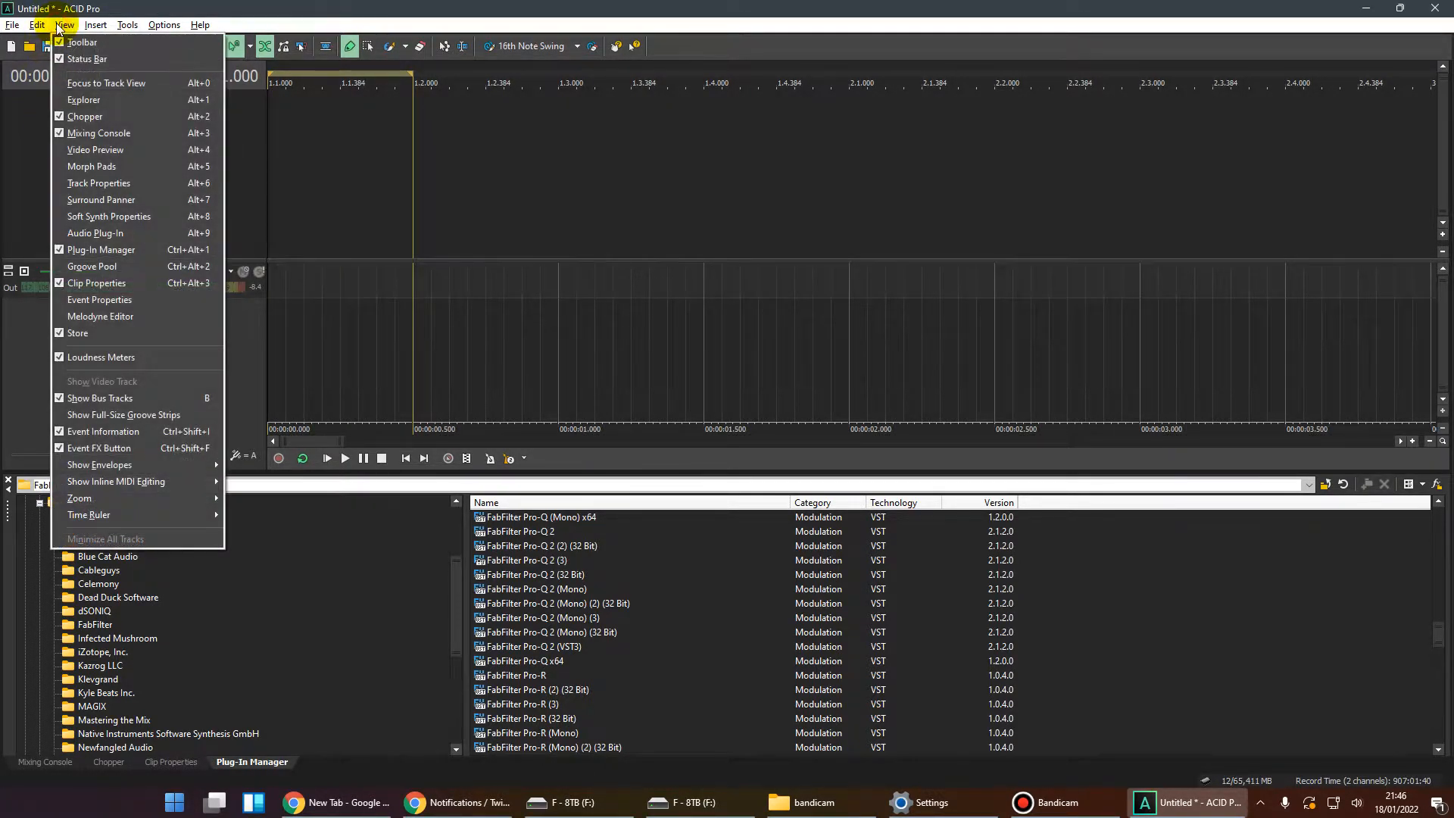
pyautogui.moveTo(100, 397)
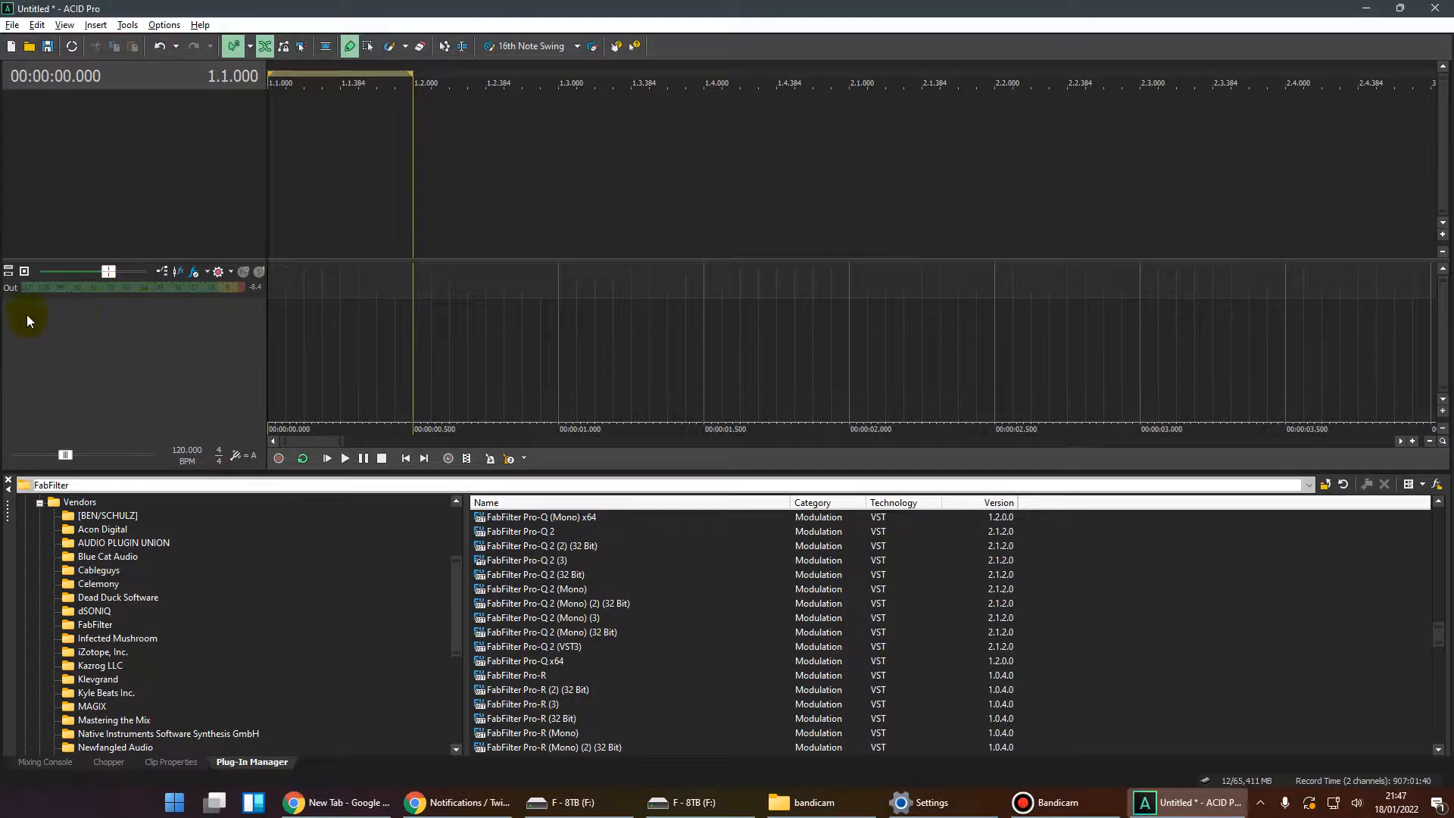
pyautogui.click(45, 760)
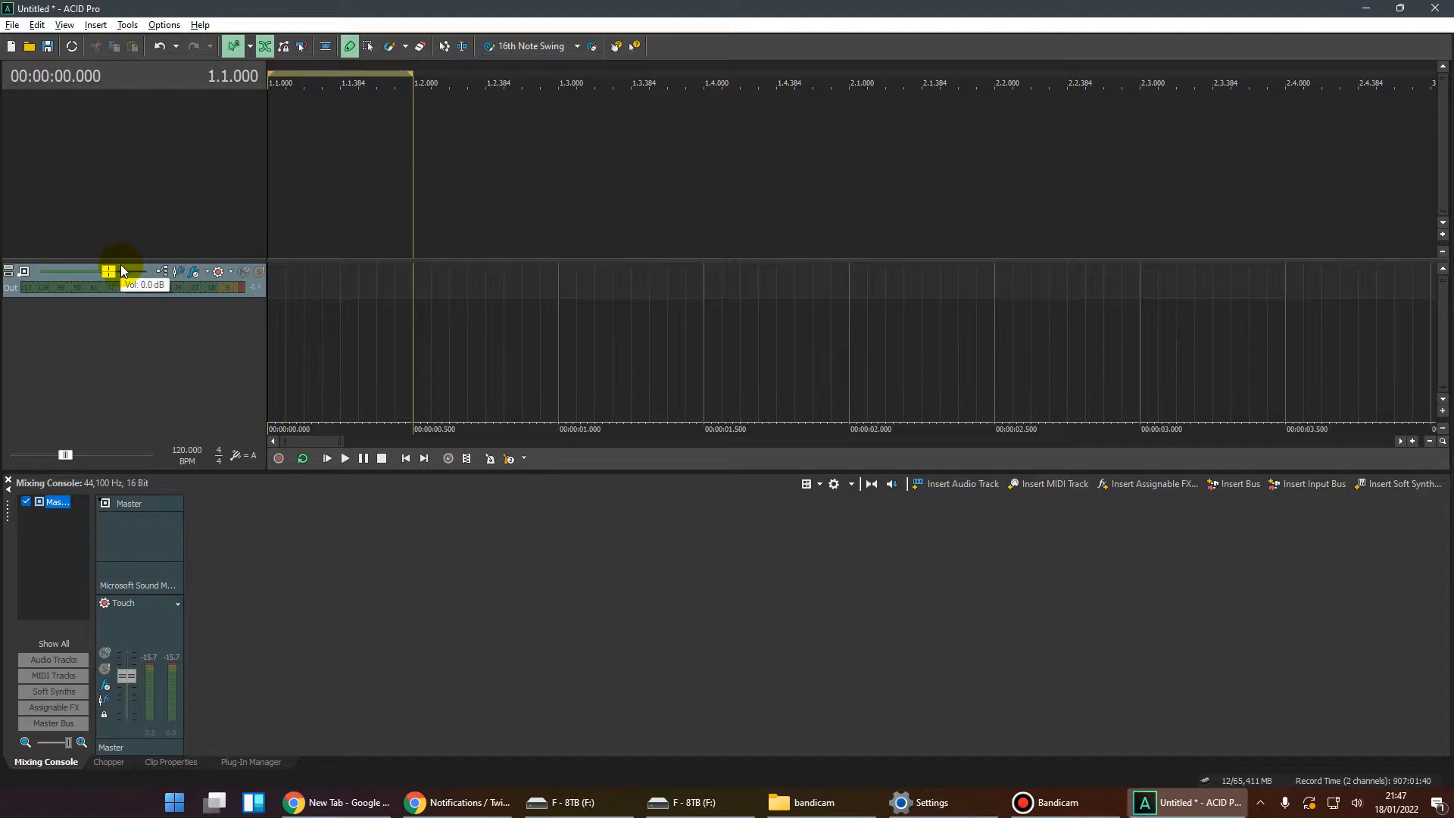
pyautogui.moveTo(298, 356)
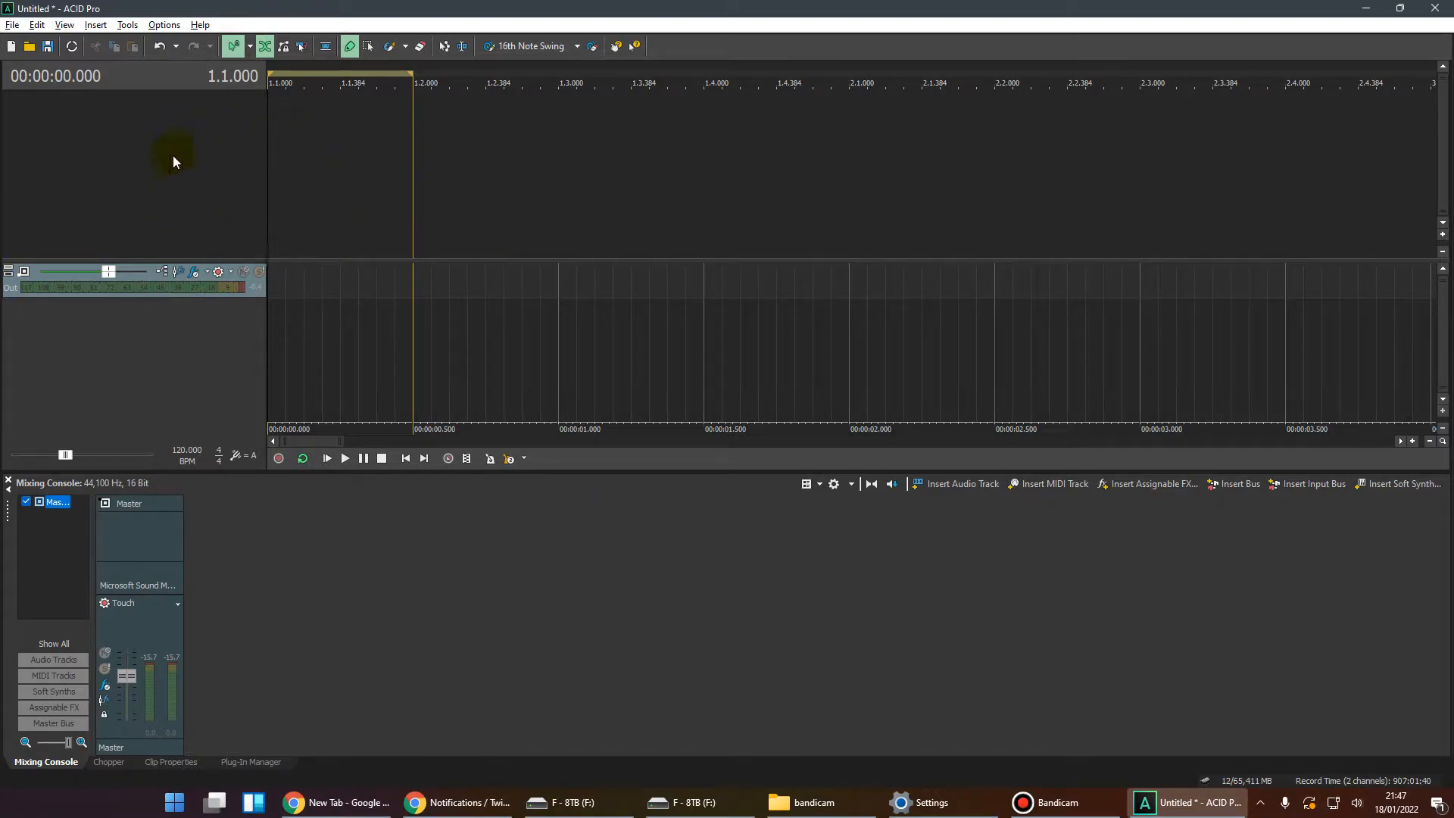
# Insert MIDI track MIDI1 with its DLS Soft Synth bus from the track list menu.
pyautogui.rightClick(172, 162)
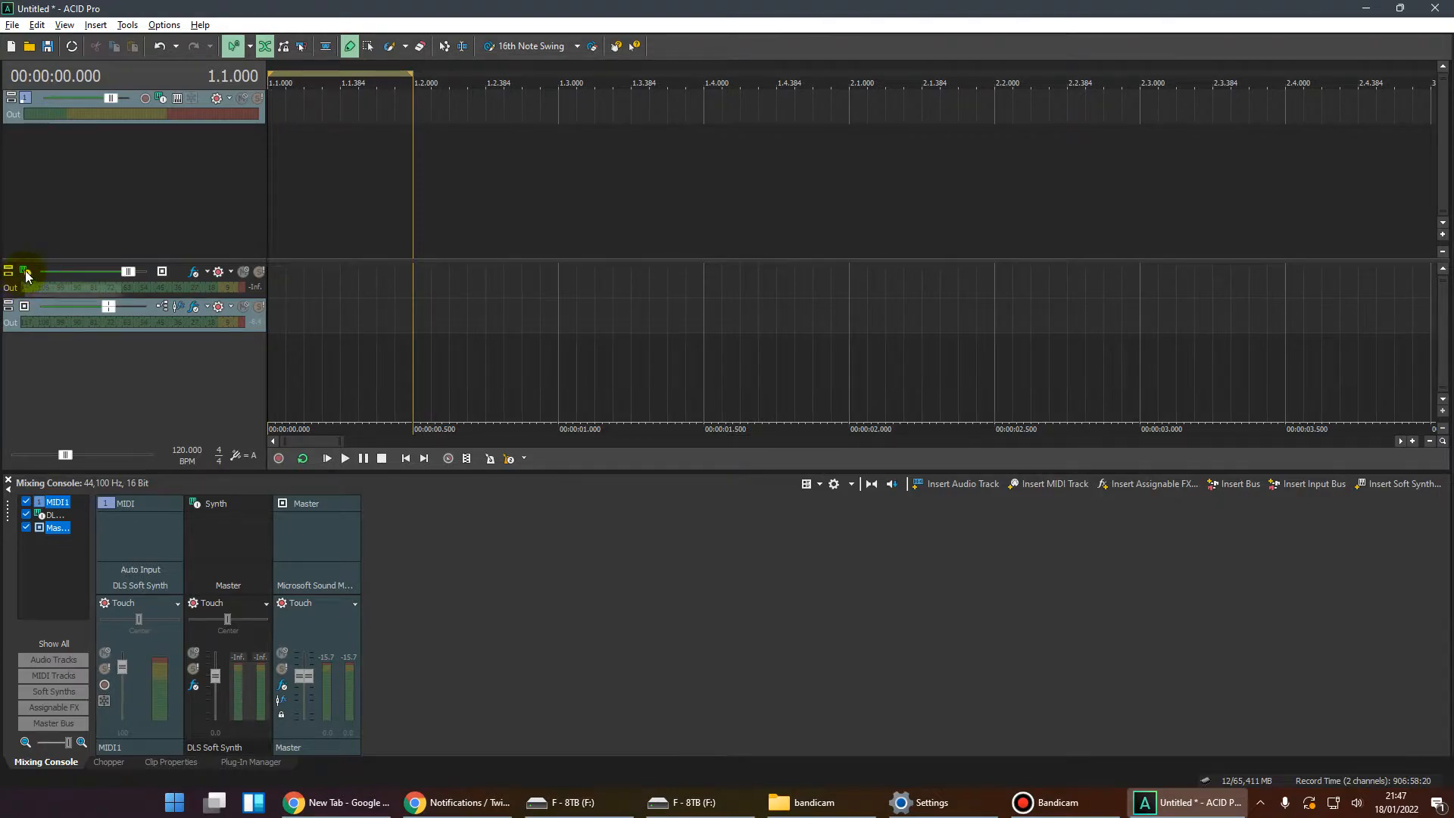
pyautogui.moveTo(25, 274)
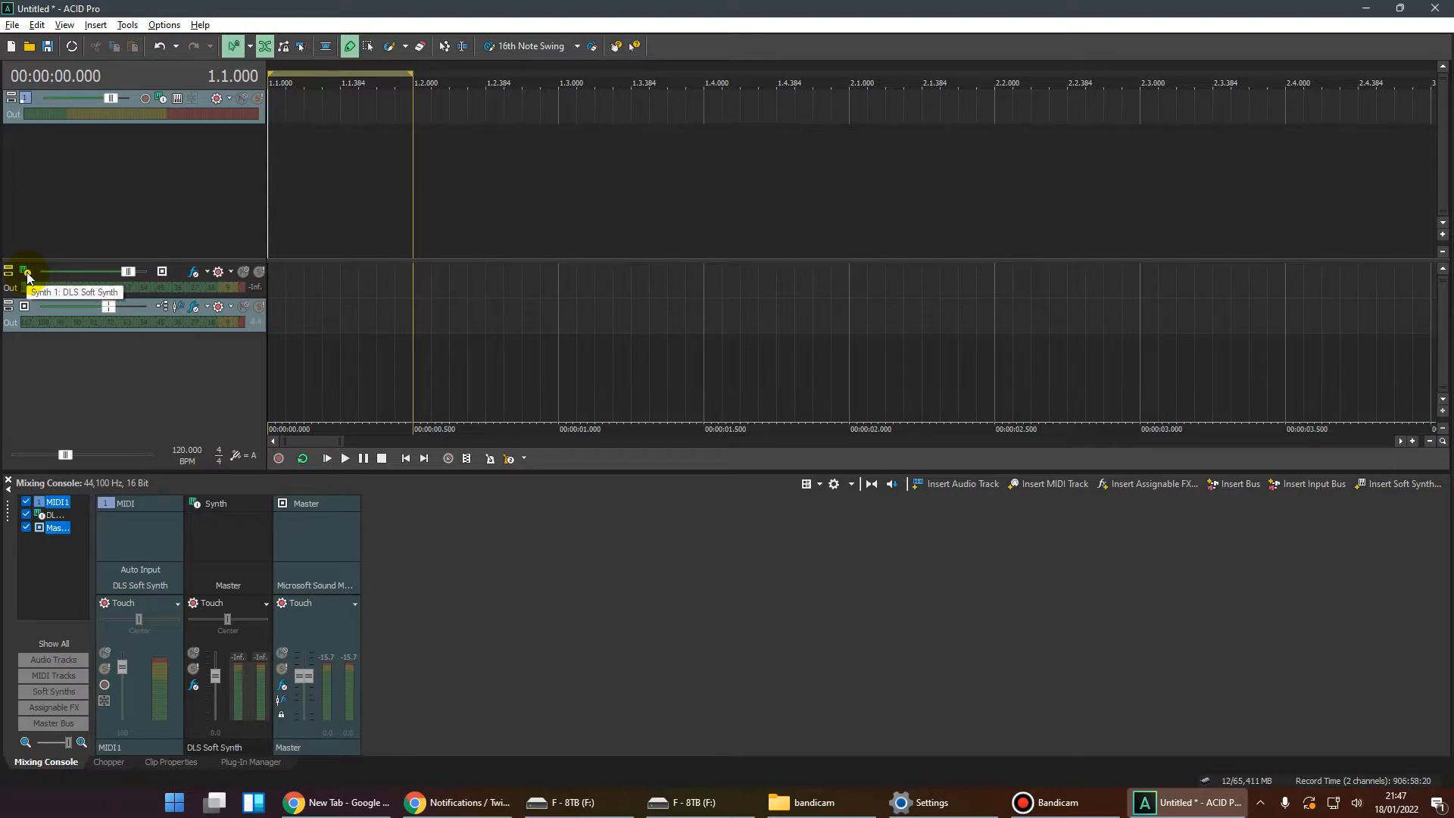
pyautogui.moveTo(136, 243)
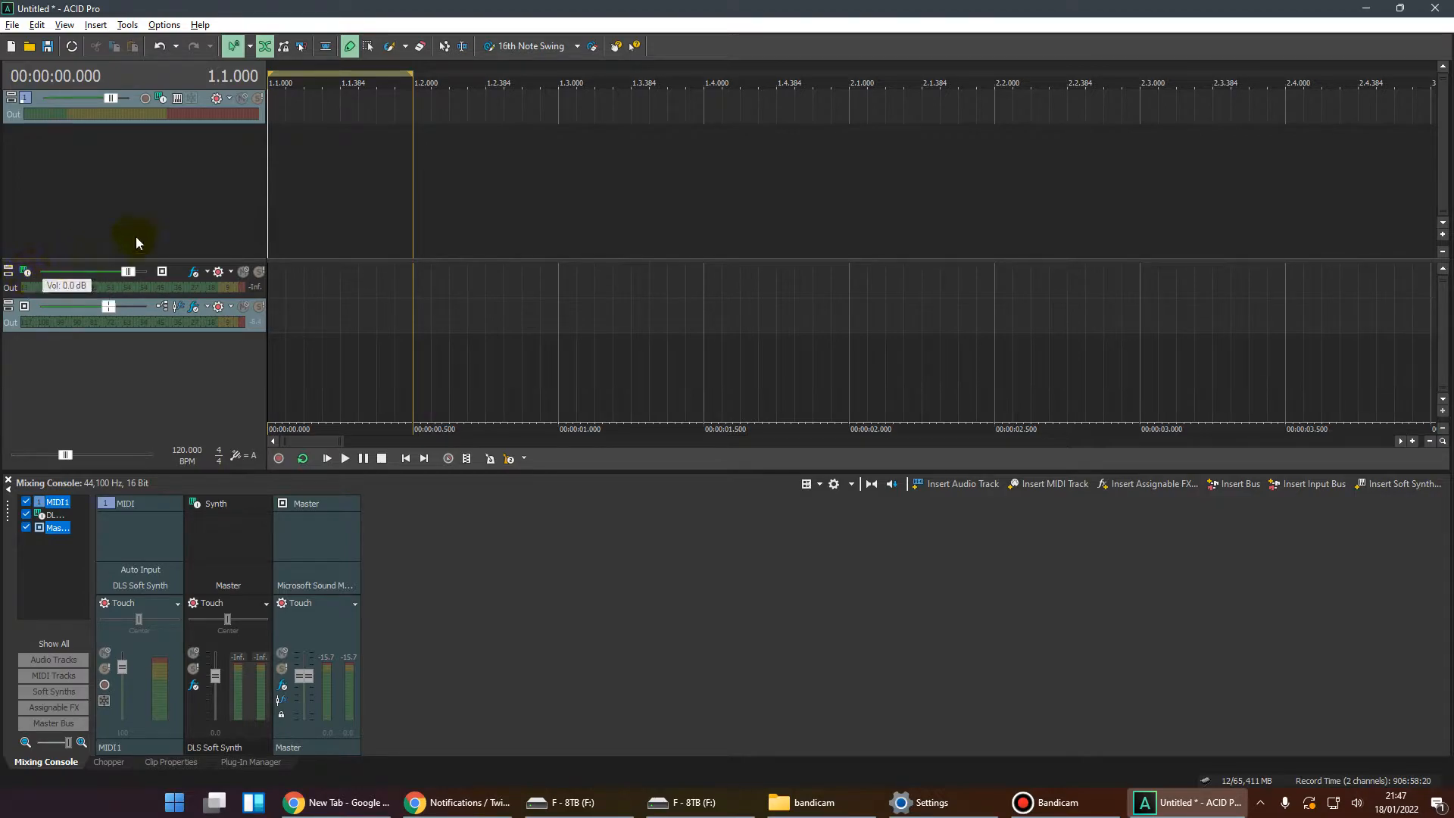
# Draw a MIDI clip containing one note on the MIDI1 timeline.
pyautogui.moveTo(269, 97); pyautogui.dragTo(413, 98)
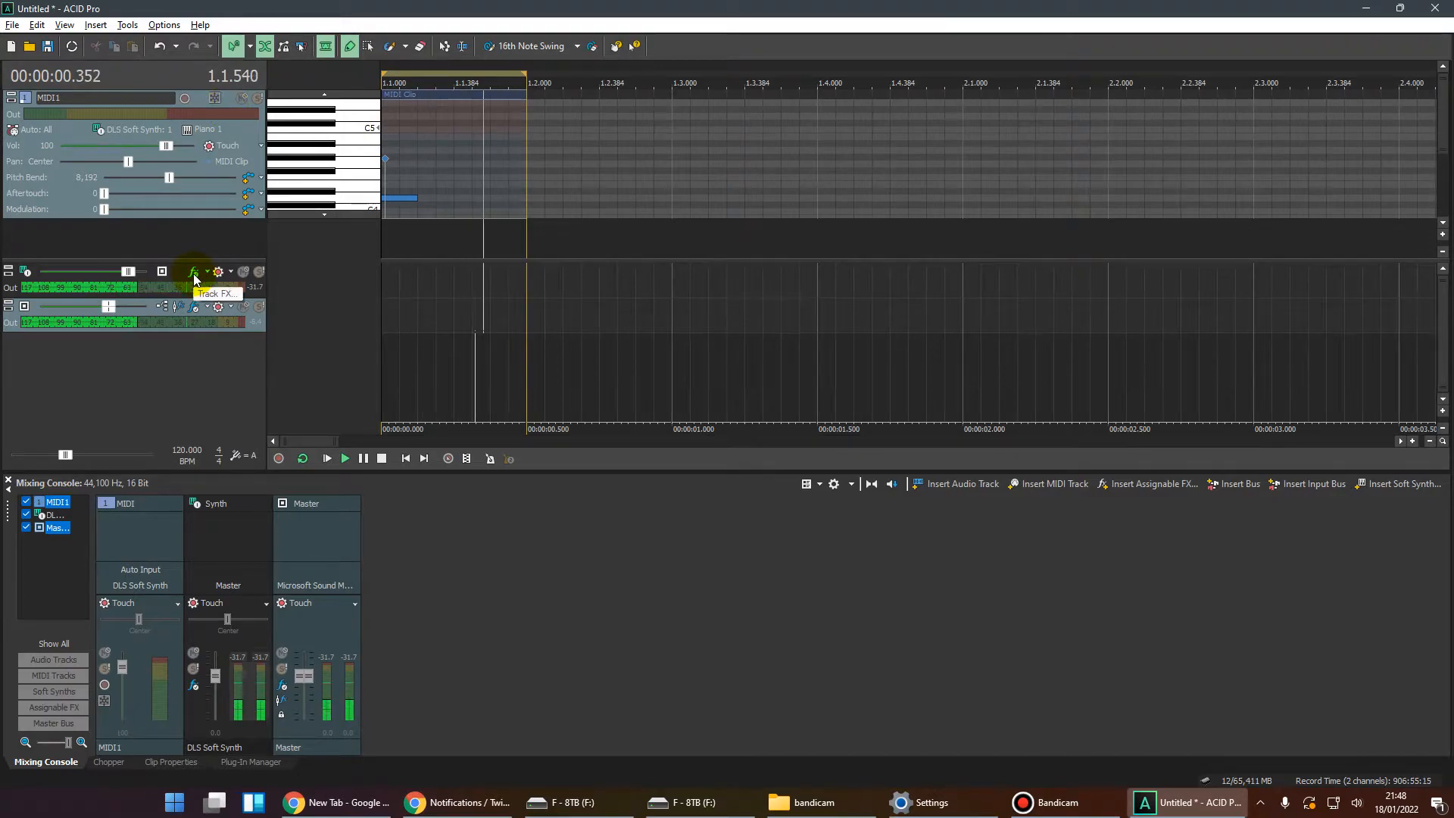
# Add FabFilter Pro-Q 2 after MorphPad in the DLS Soft Synth bus effects chain.
pyautogui.click(193, 271)
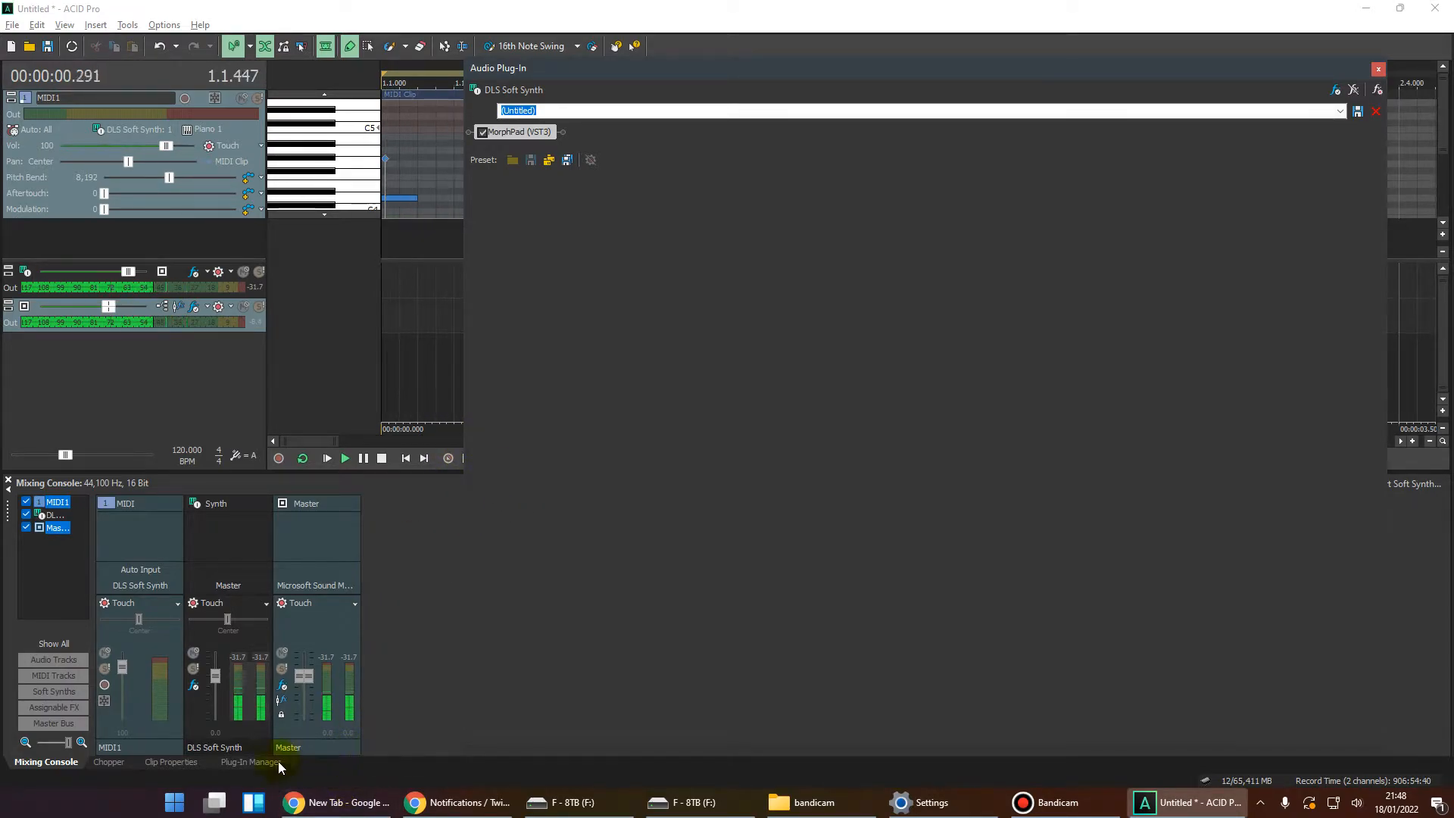
pyautogui.click(252, 761)
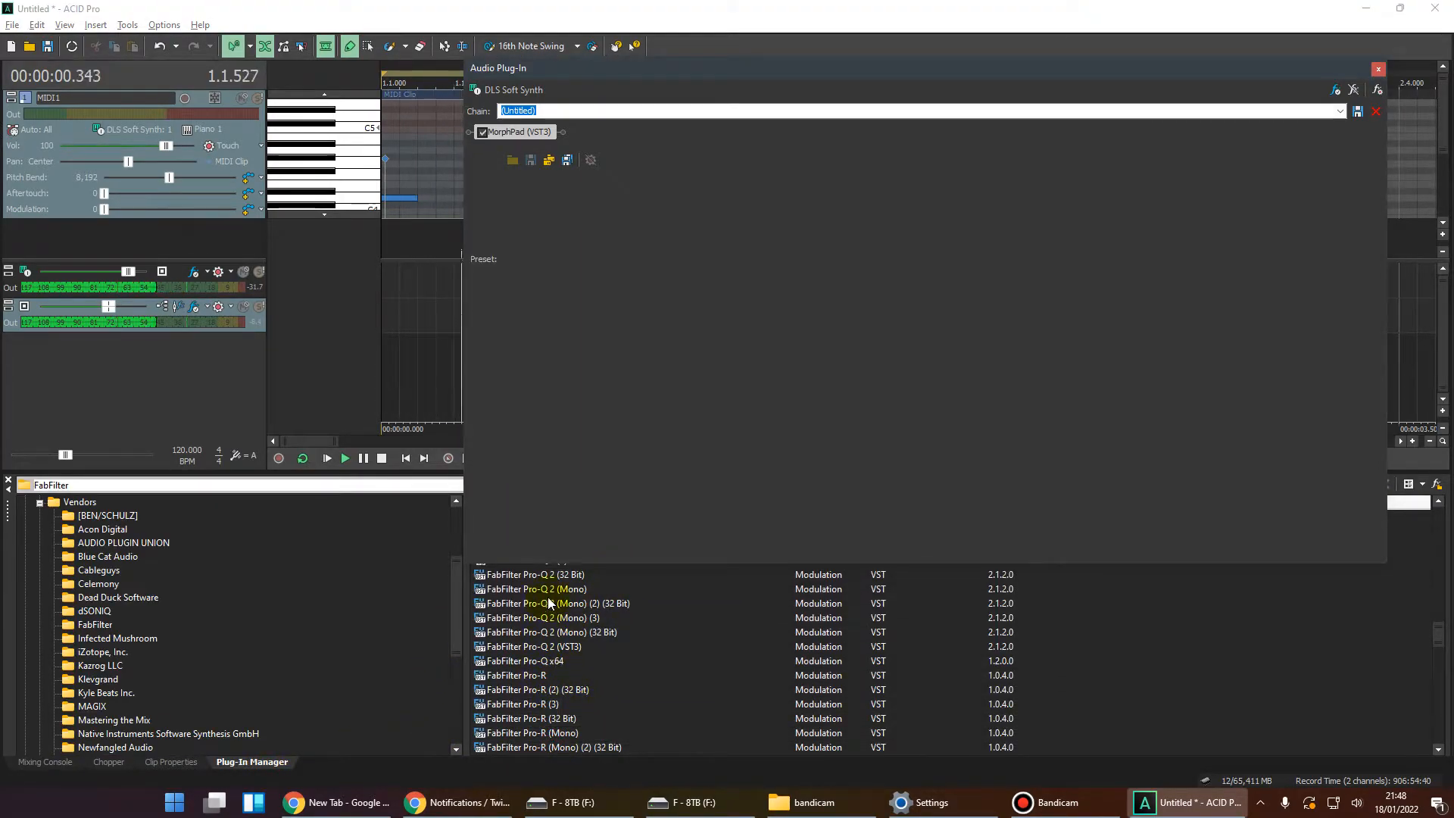
pyautogui.scroll(-3)
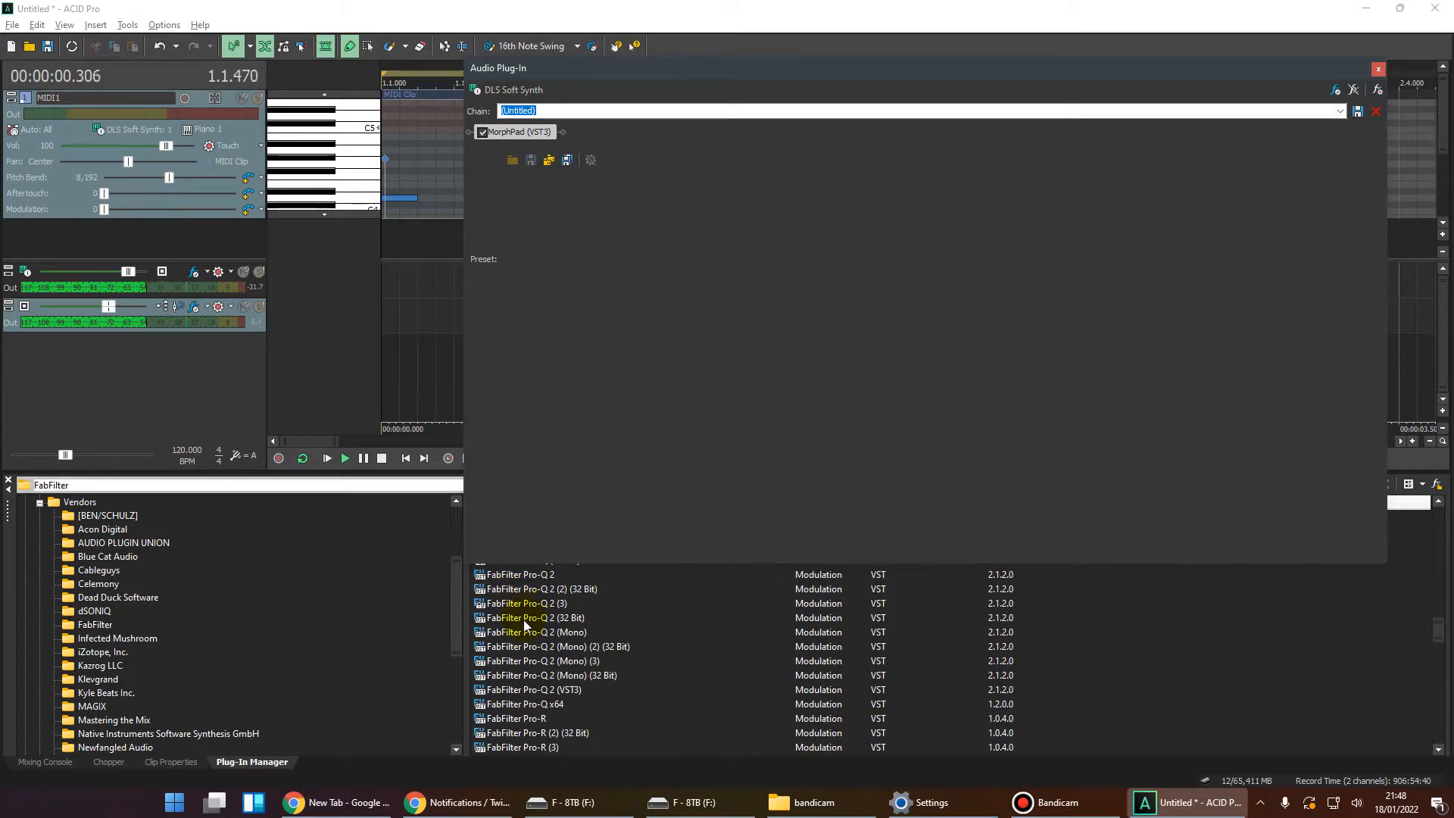
pyautogui.click(520, 573)
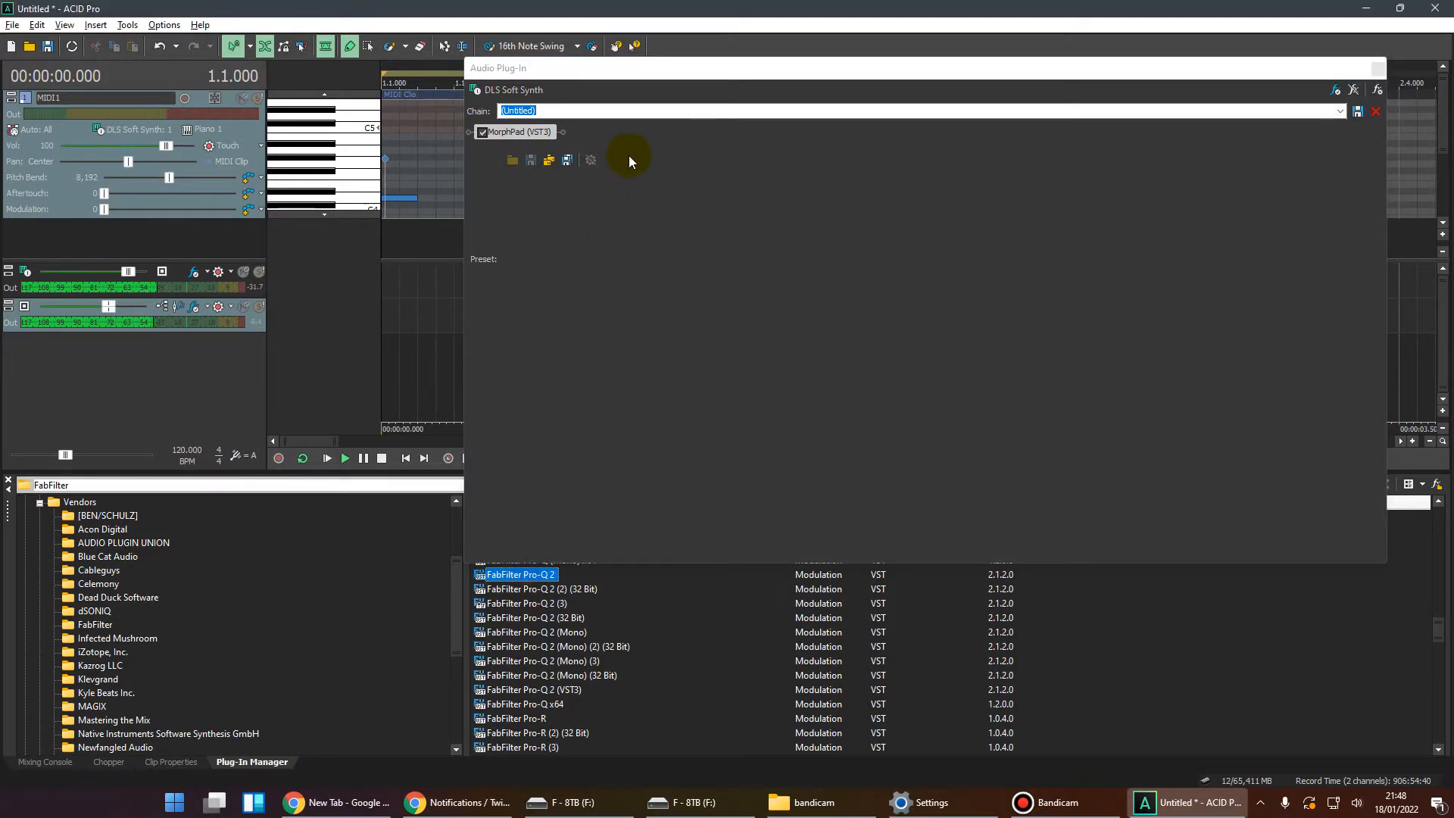
pyautogui.doubleClick(519, 574)
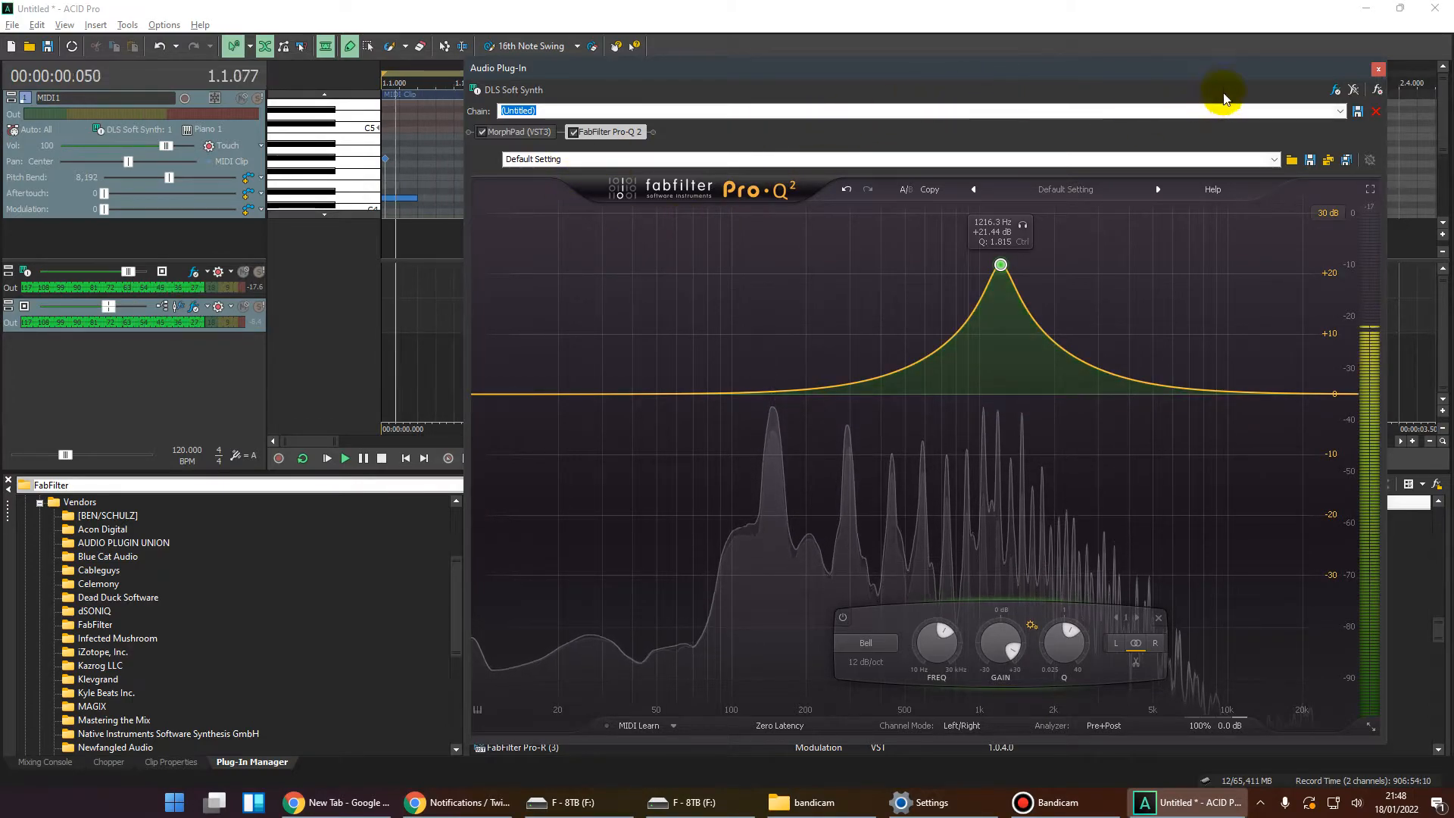
# Close the Audio Plug-In effects chain window.
pyautogui.click(1378, 69)
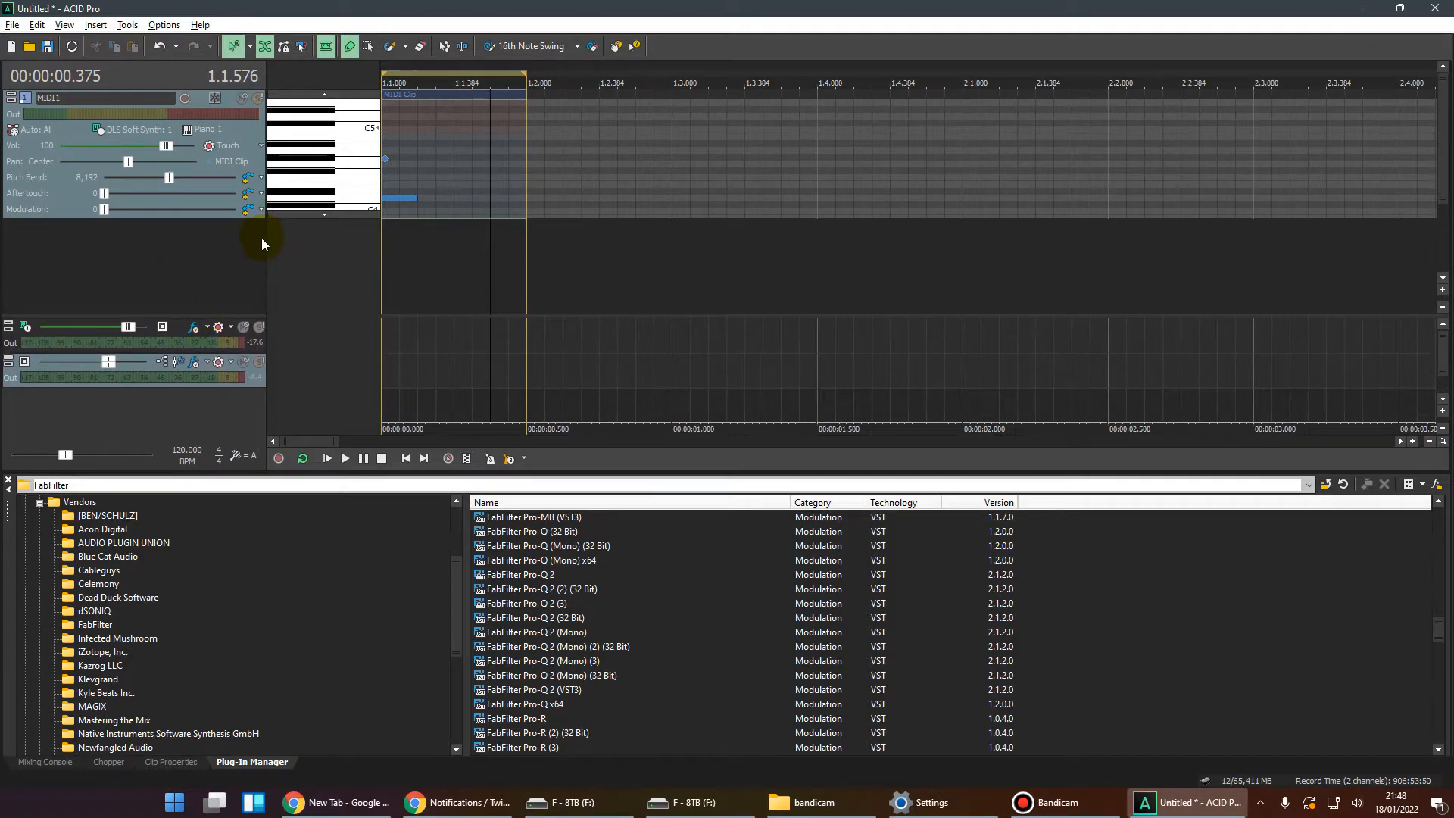
pyautogui.moveTo(187, 263)
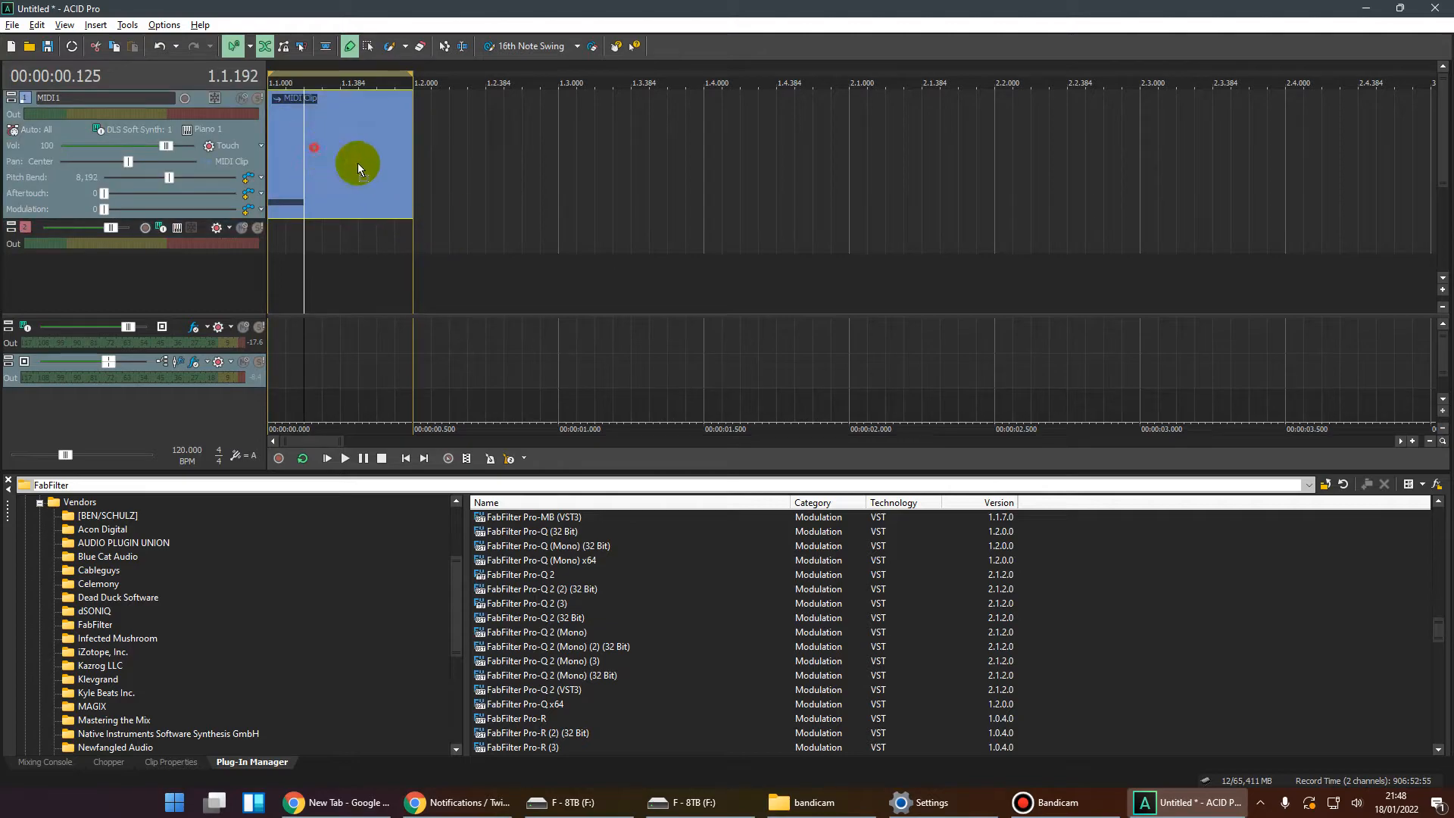
# Copy the MIDI1 clip onto the second MIDI track, slightly later, and show its output routing.
pyautogui.moveTo(356, 166); pyautogui.dragTo(440, 236)
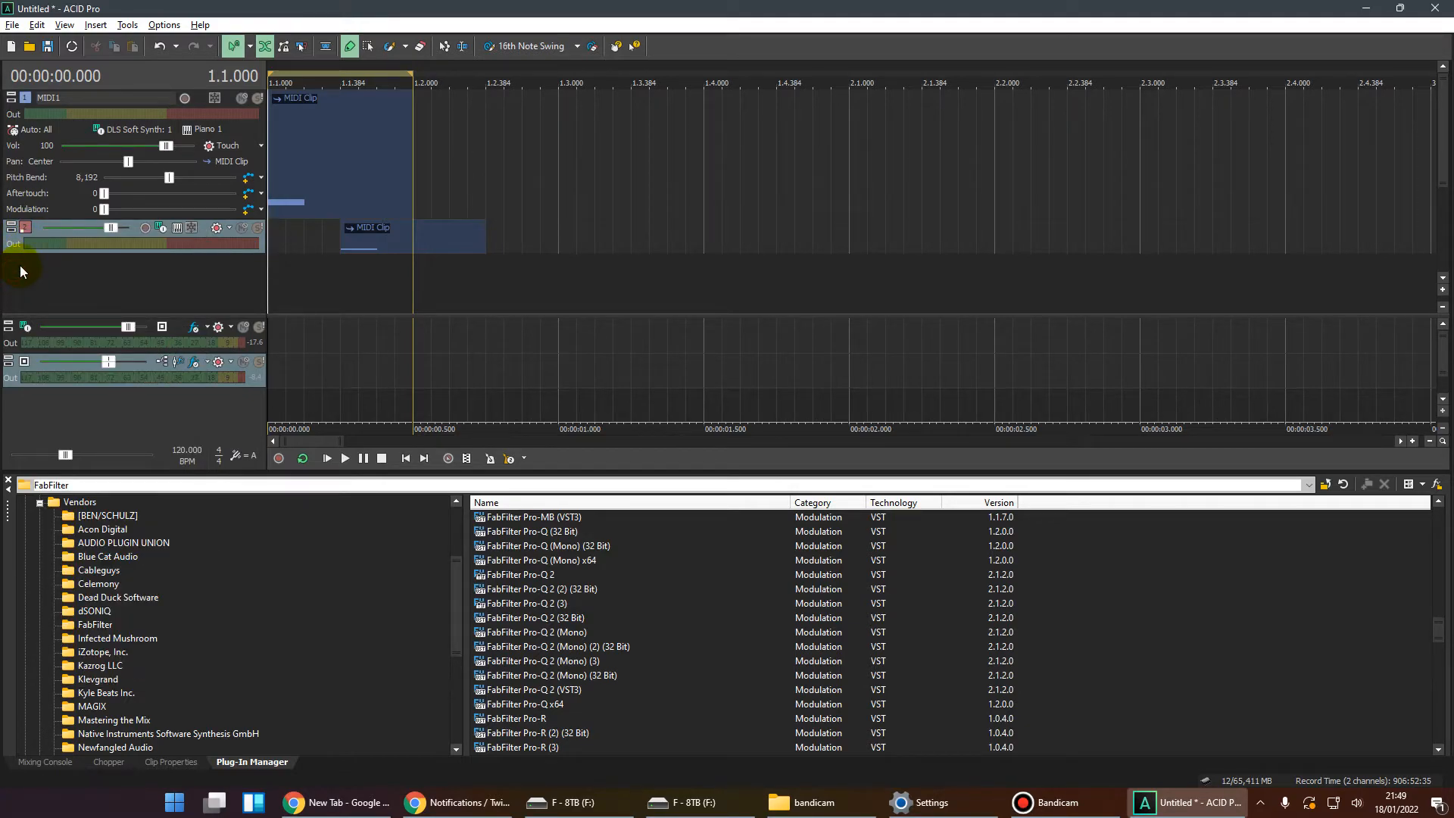
pyautogui.click(162, 228)
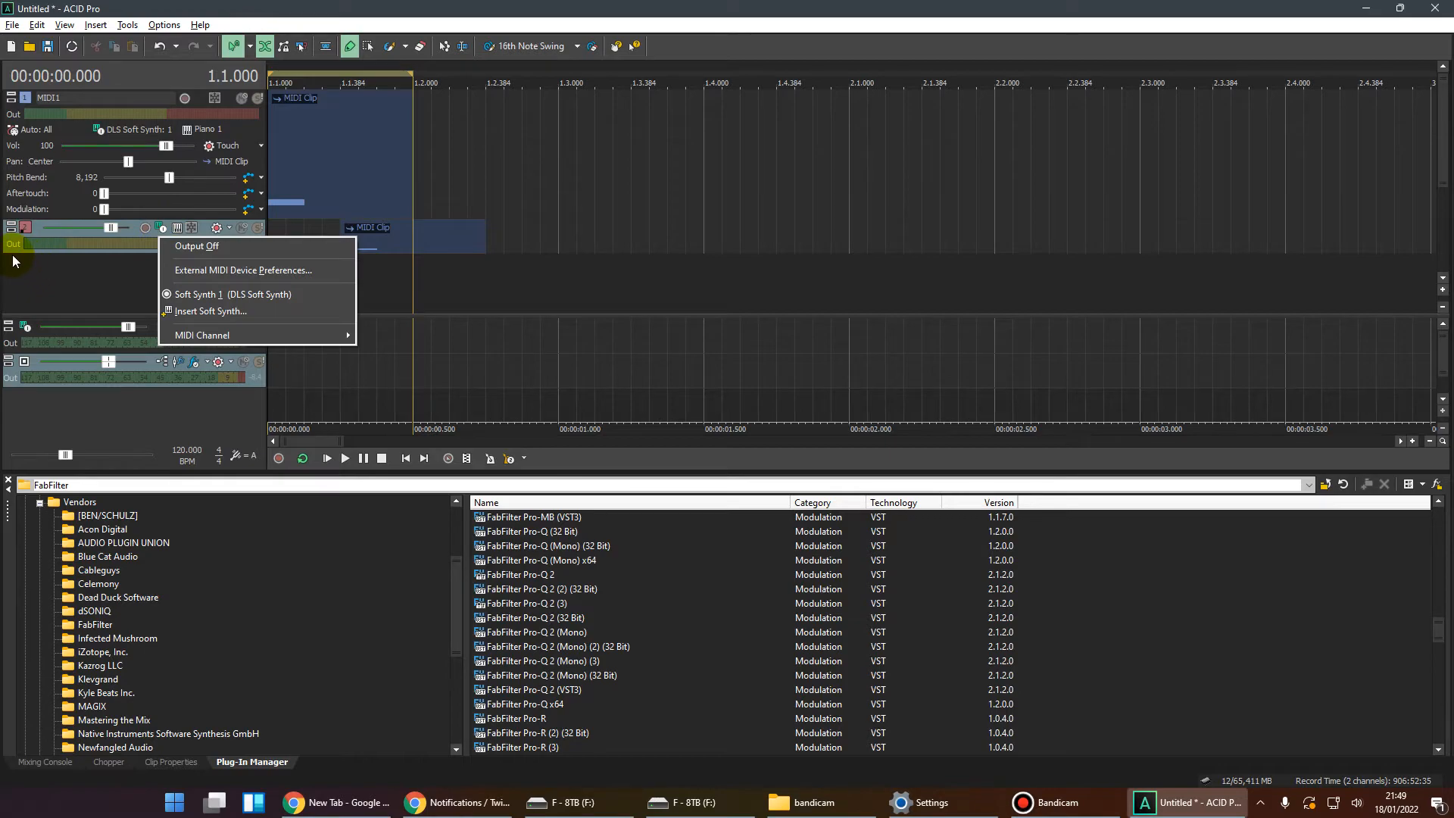
# Route MIDI2 to a newly inserted soft synth bus of its own.
pyautogui.click(210, 311)
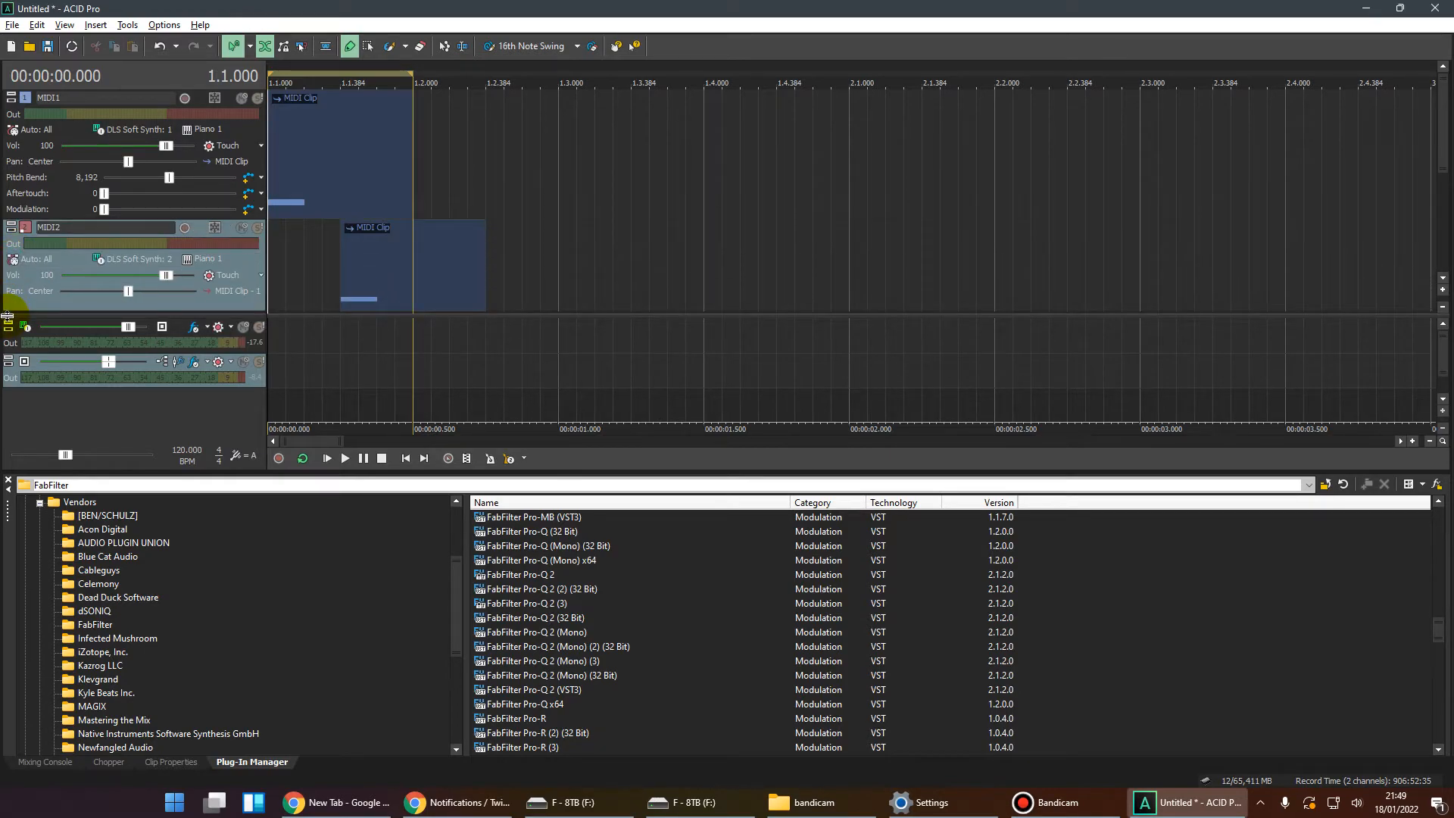
pyautogui.click(129, 259)
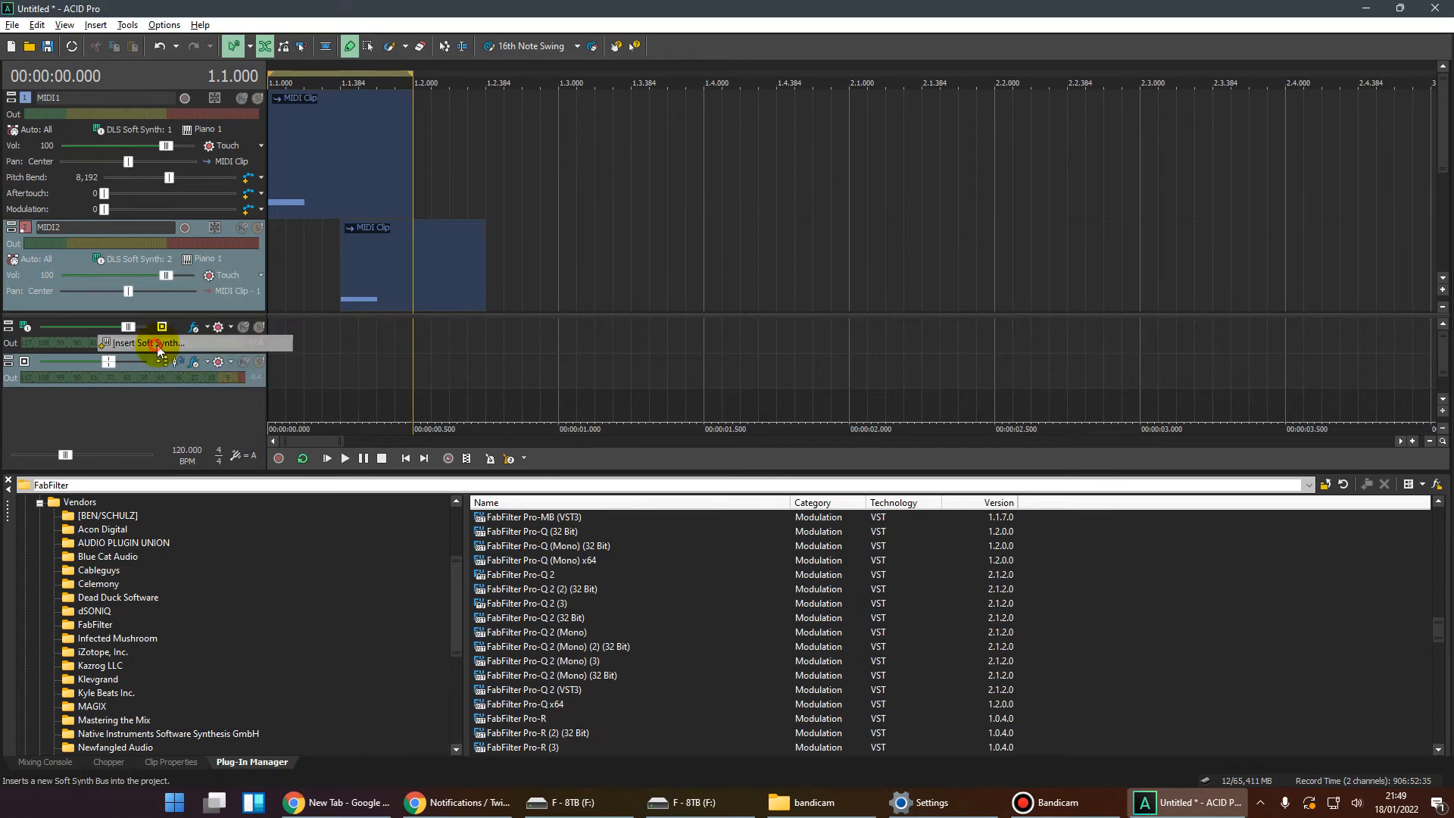
pyautogui.click(149, 343)
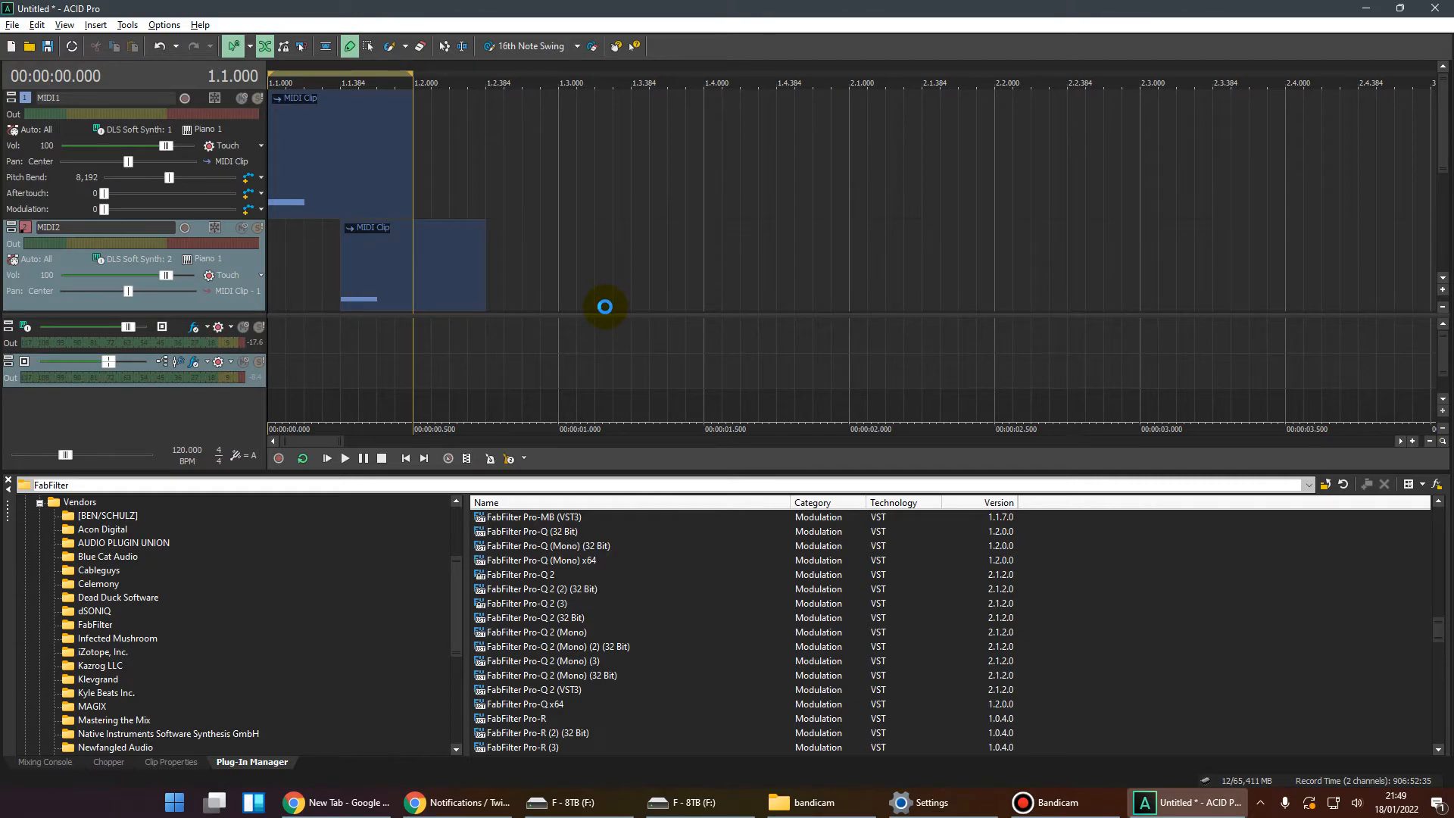
pyautogui.moveTo(214, 315)
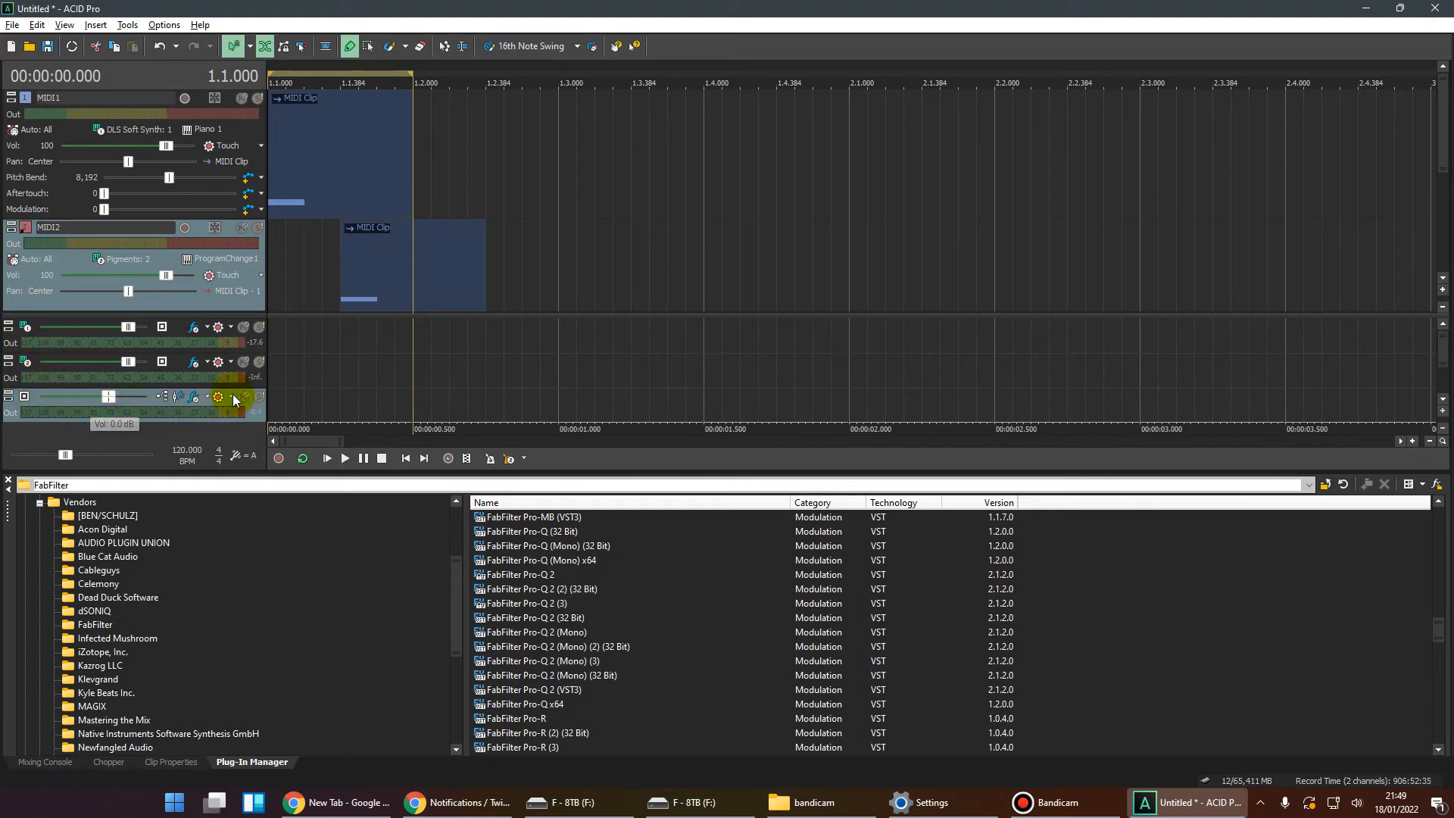
pyautogui.click(326, 458)
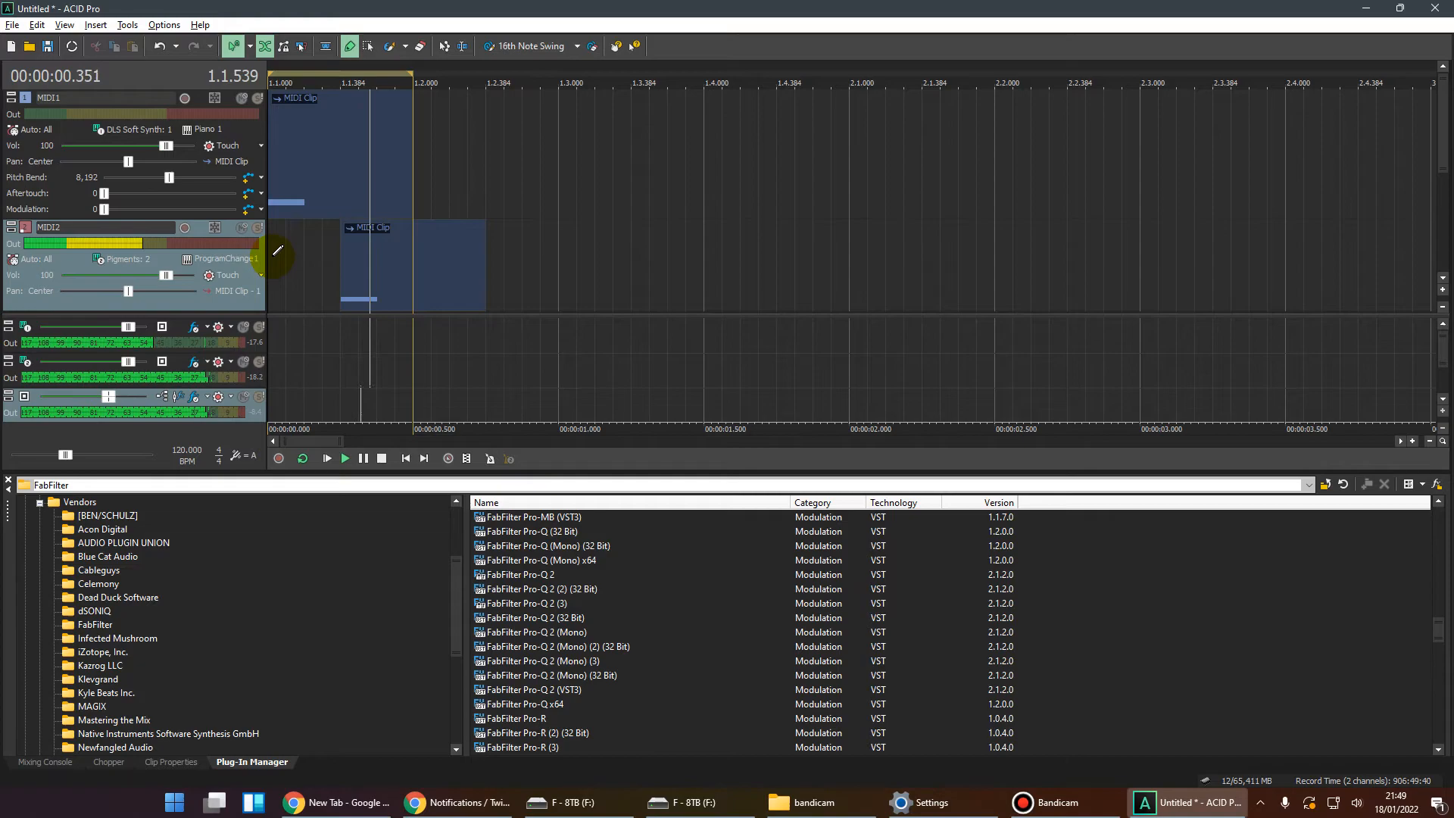
pyautogui.click(381, 457)
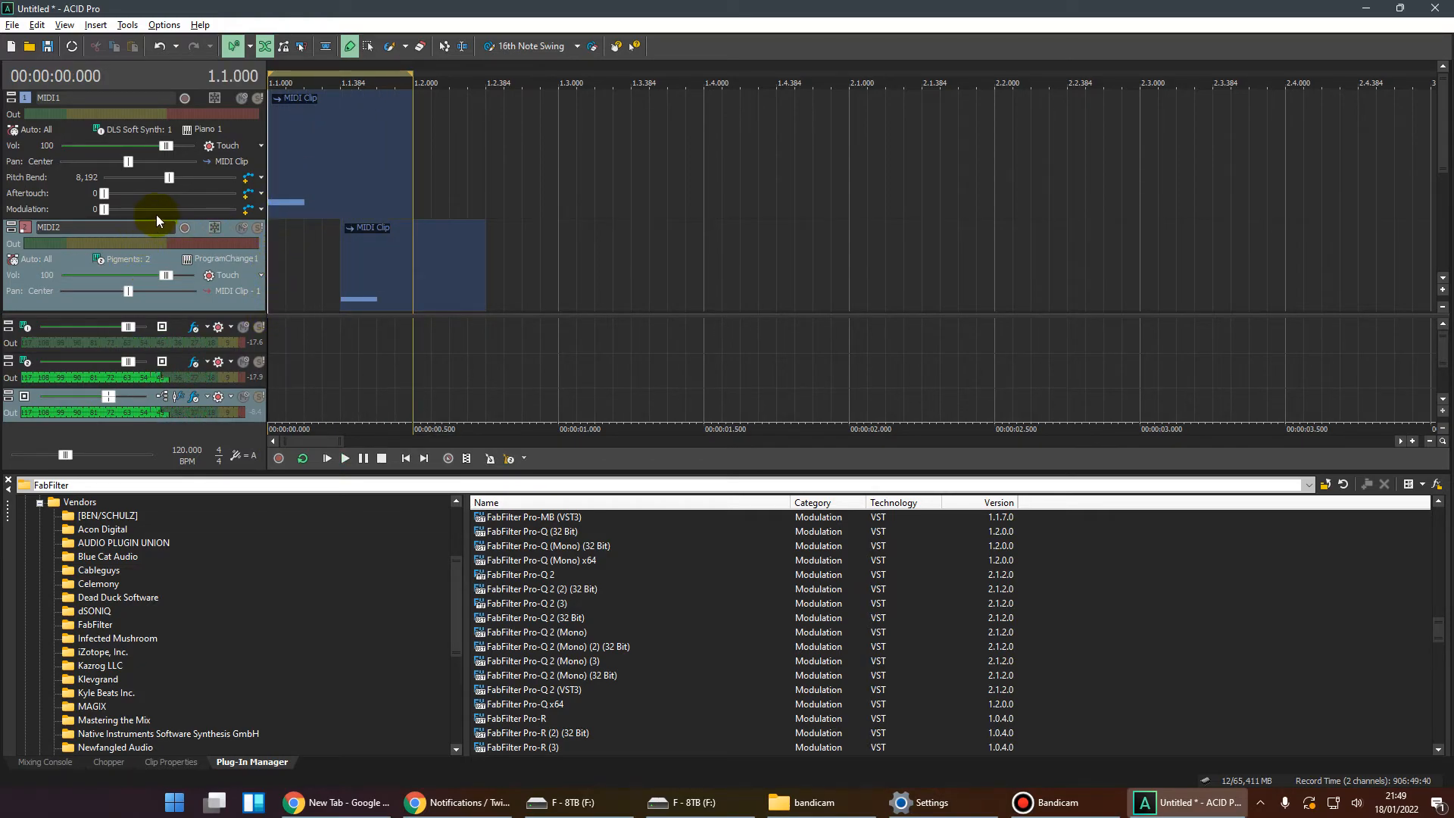
pyautogui.moveTo(169, 177)
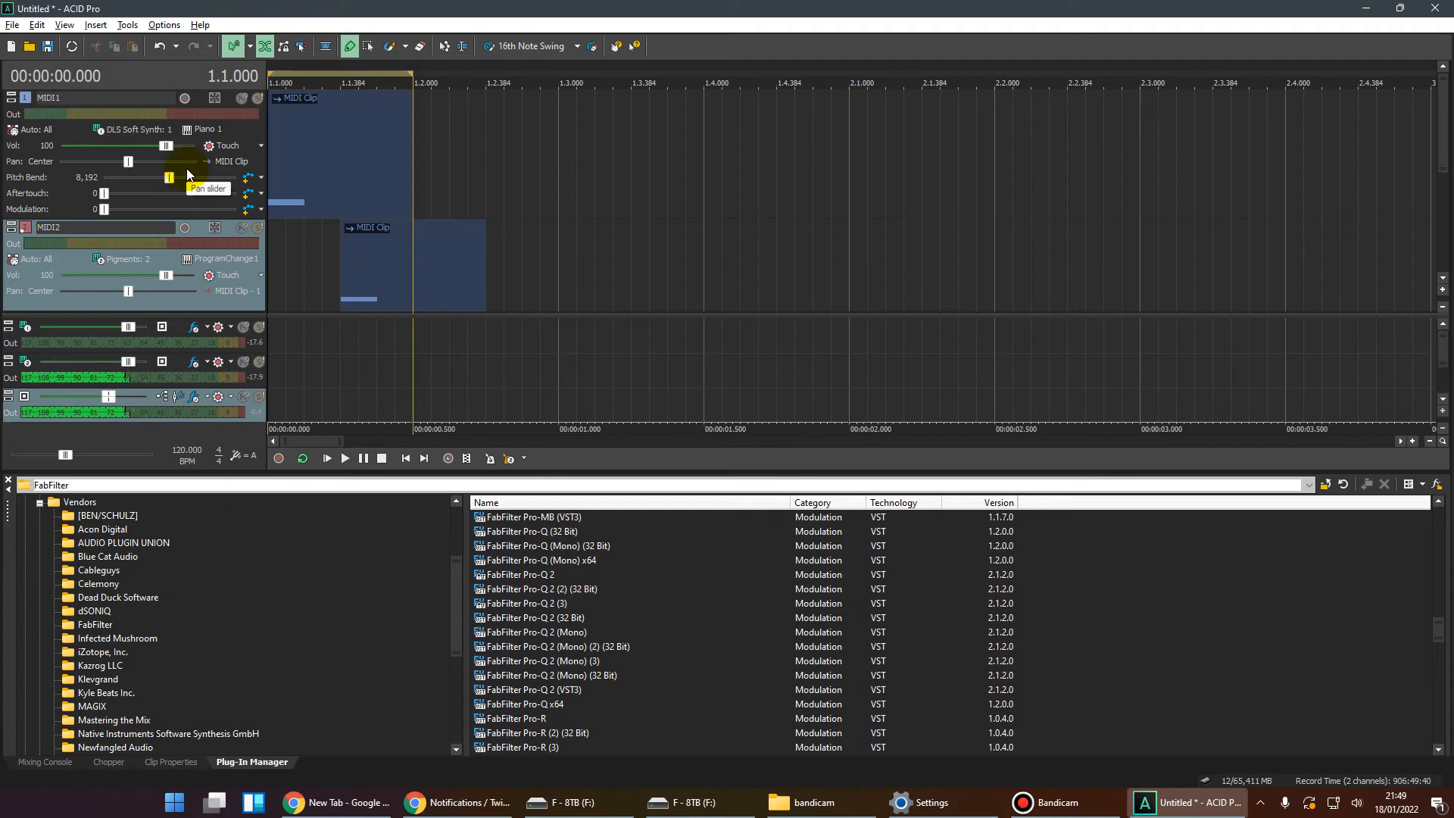